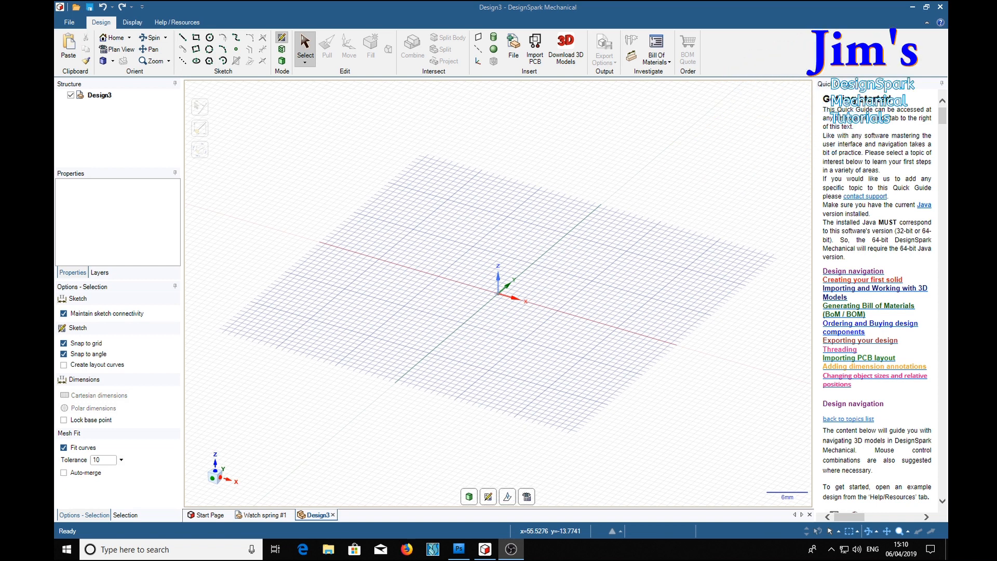
pyautogui.moveTo(709, 397)
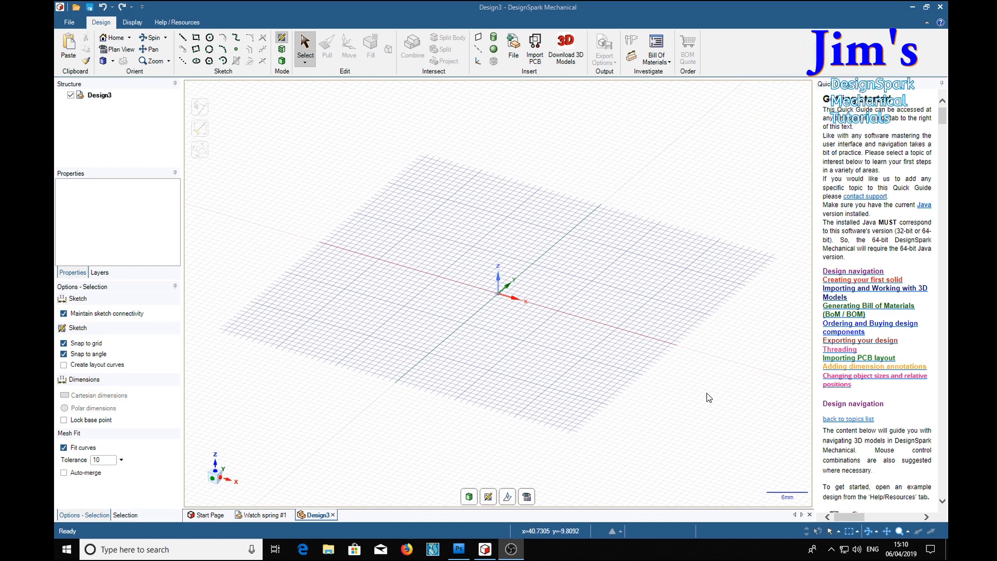
pyautogui.moveTo(716, 391)
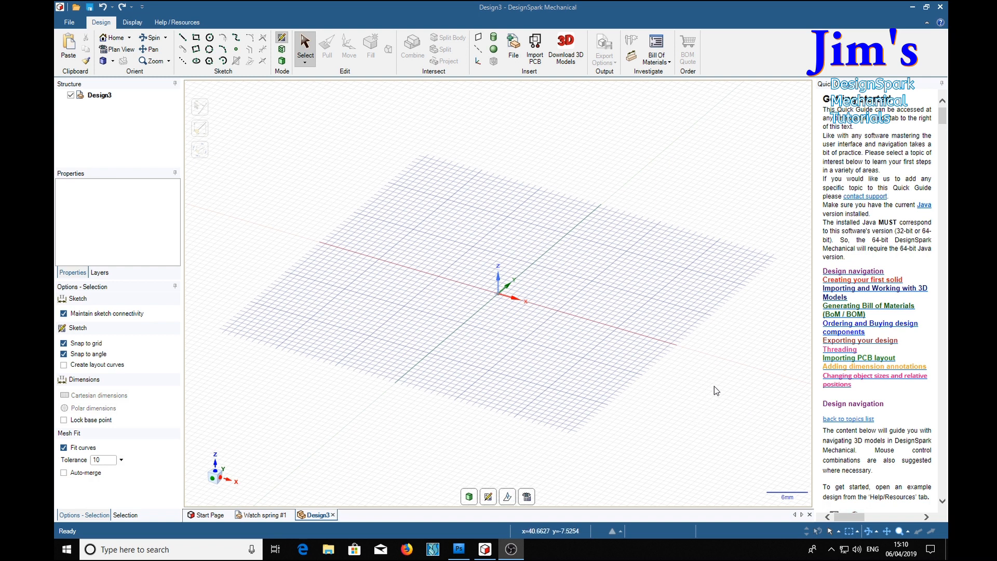
pyautogui.moveTo(698, 389)
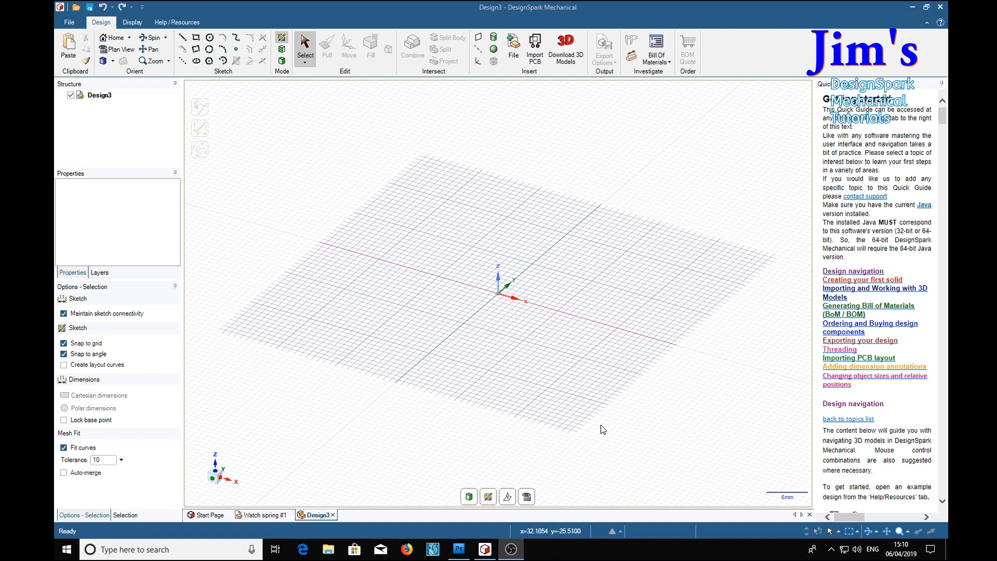
pyautogui.moveTo(603, 328)
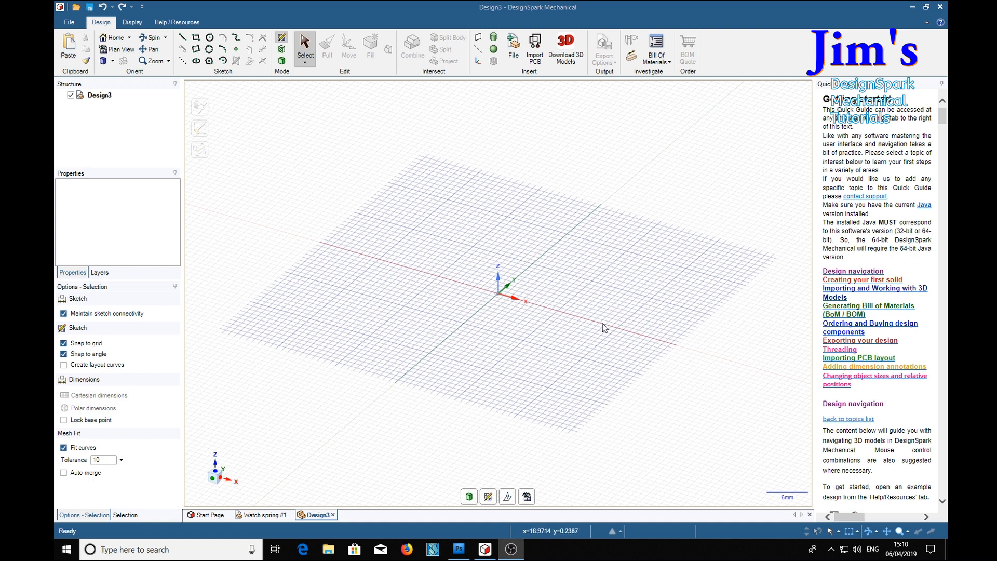
pyautogui.moveTo(564, 354)
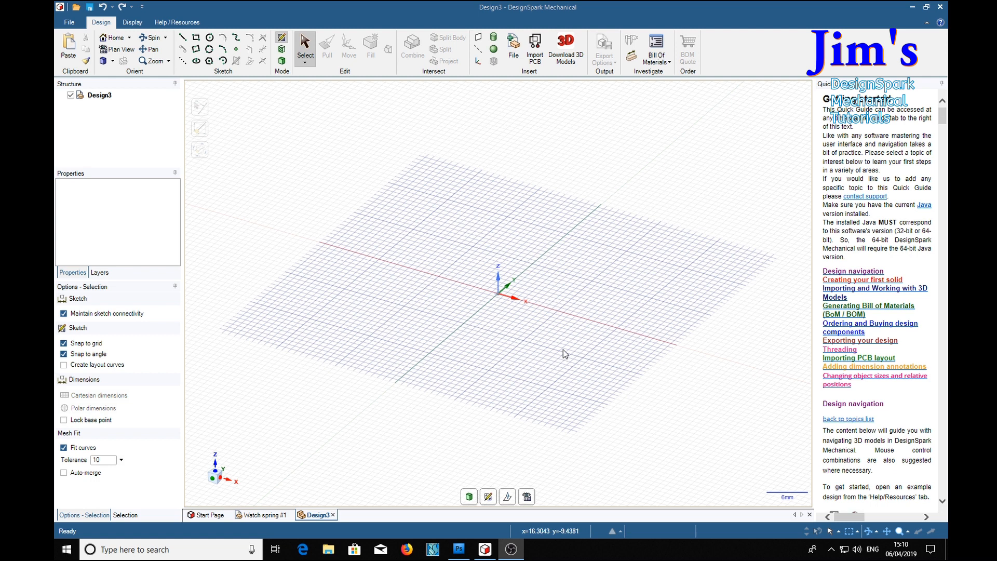
pyautogui.moveTo(595, 276)
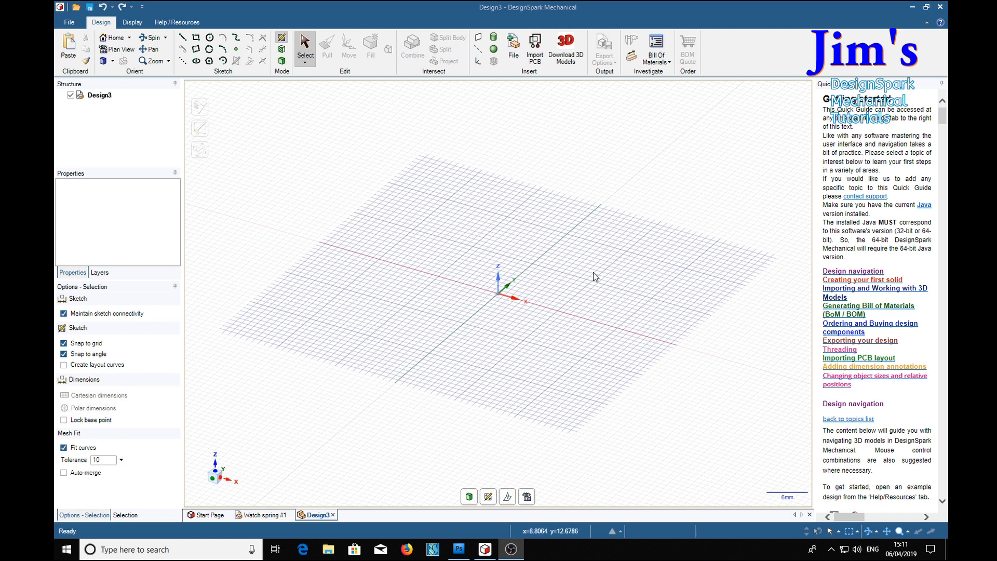
pyautogui.moveTo(586, 303)
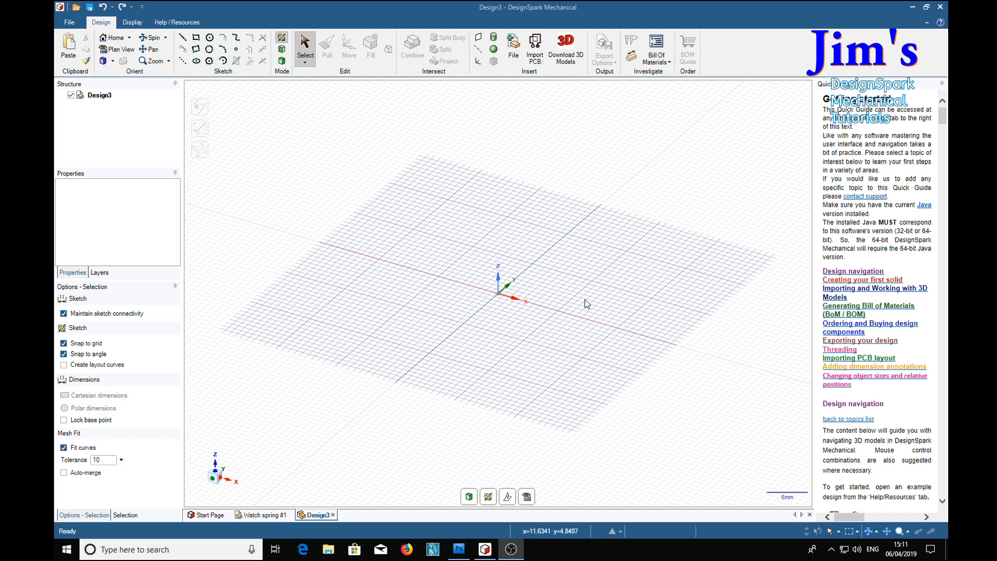
pyautogui.moveTo(586, 303)
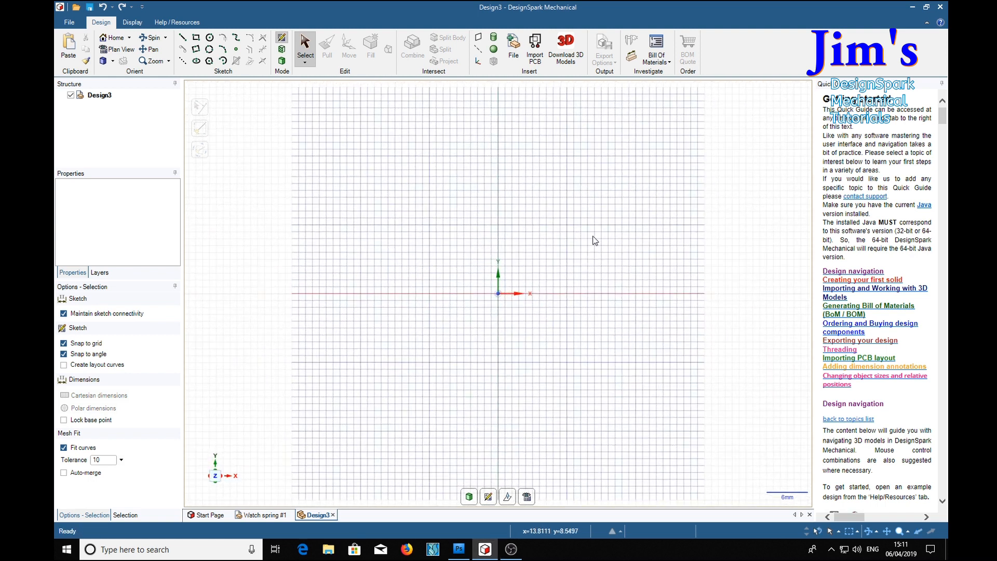
pyautogui.moveTo(583, 248)
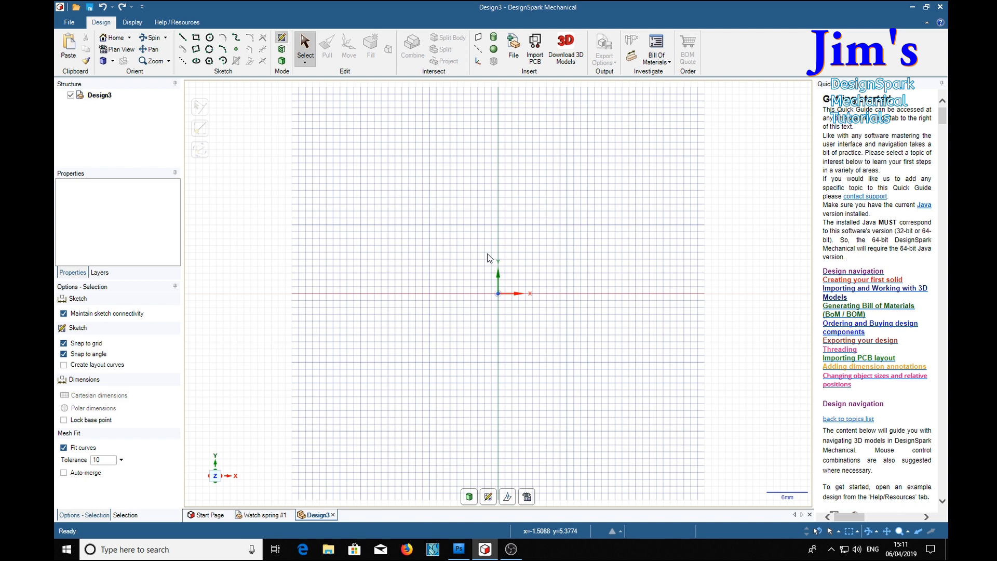
pyautogui.moveTo(190, 70)
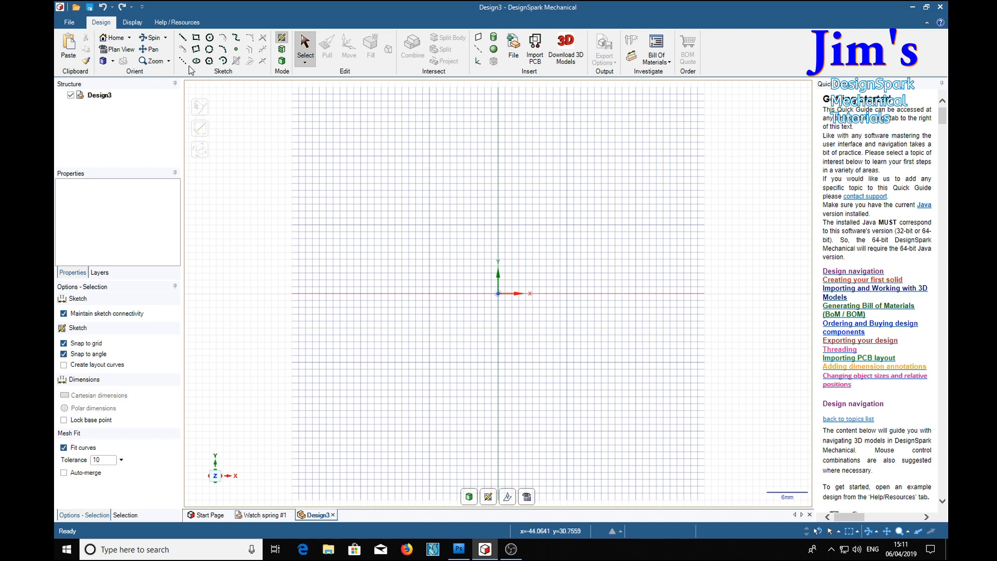
# - Place a sketch point 32 mm left of the origin on the X axis, then exit the sketch
pyautogui.click(182, 37)
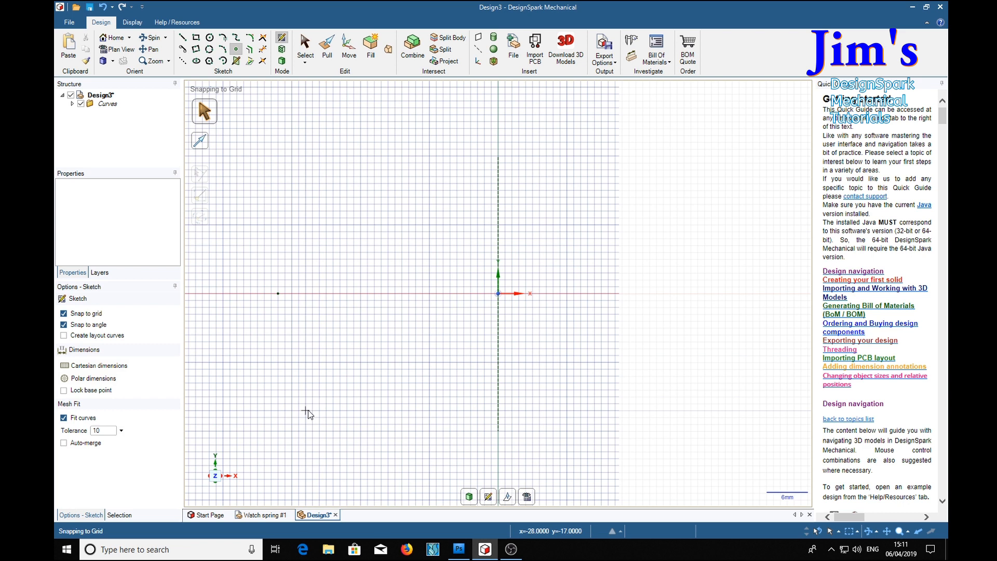
pyautogui.click(326, 47)
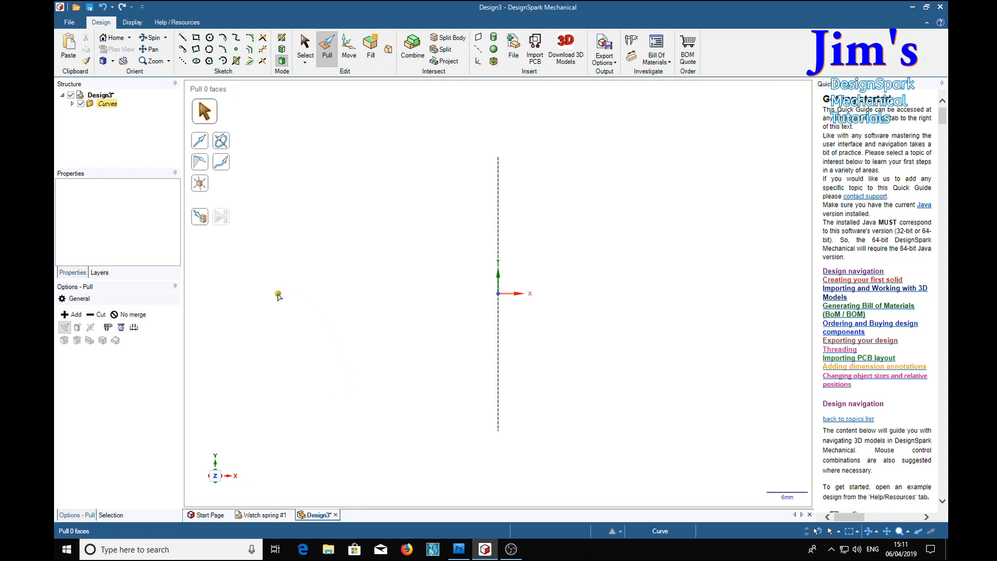
# - Revolve the point about the Y axis as a right-handed helix
pyautogui.click(278, 292)
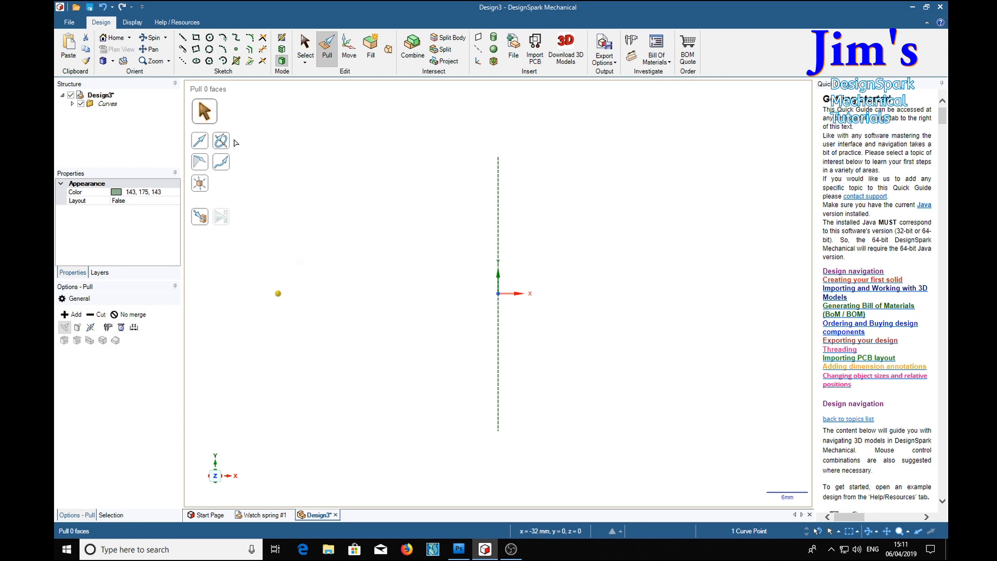
pyautogui.click(220, 144)
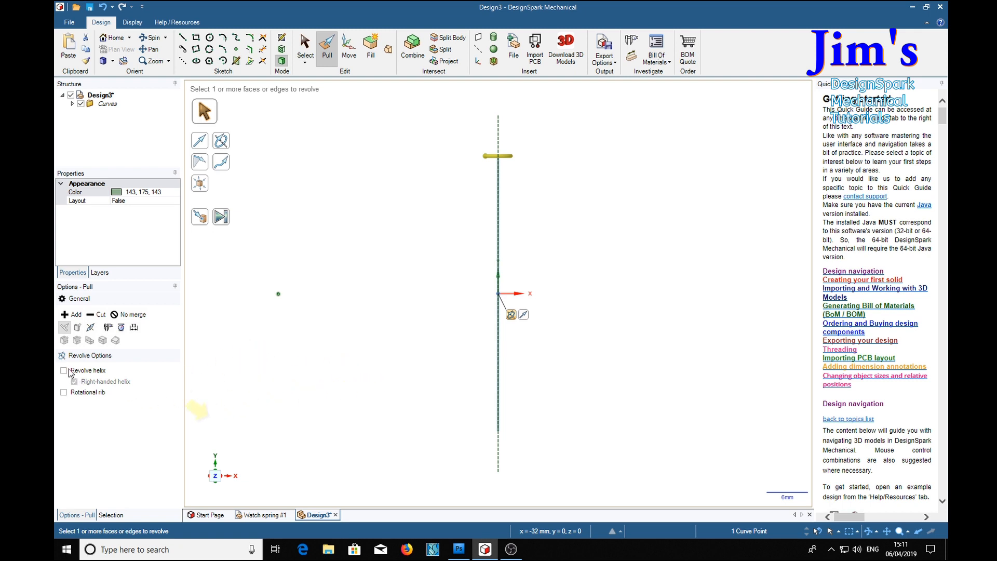
pyautogui.click(64, 370)
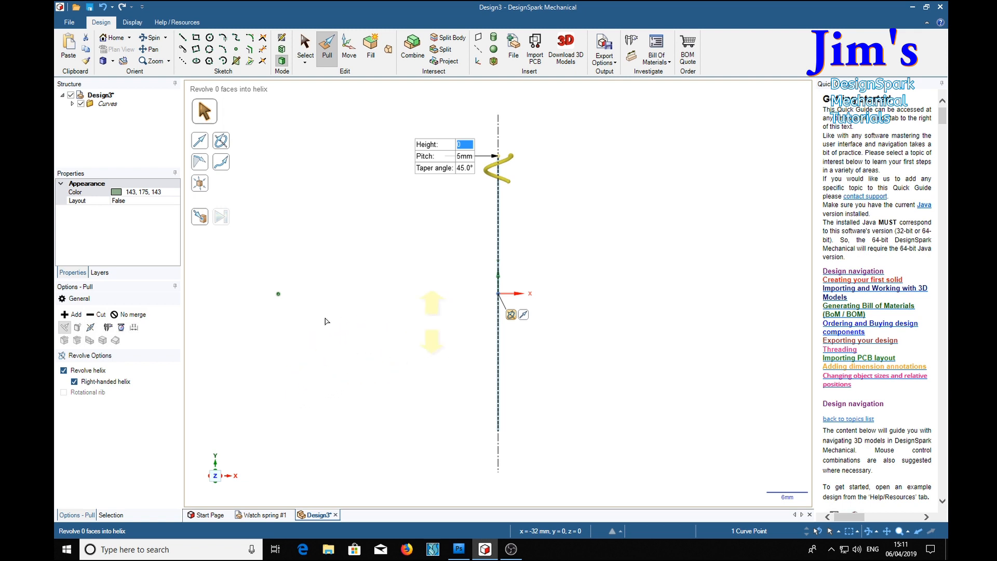
# - Set the helix pitch to 2 mm with a 45° taper
pyautogui.click(464, 168)
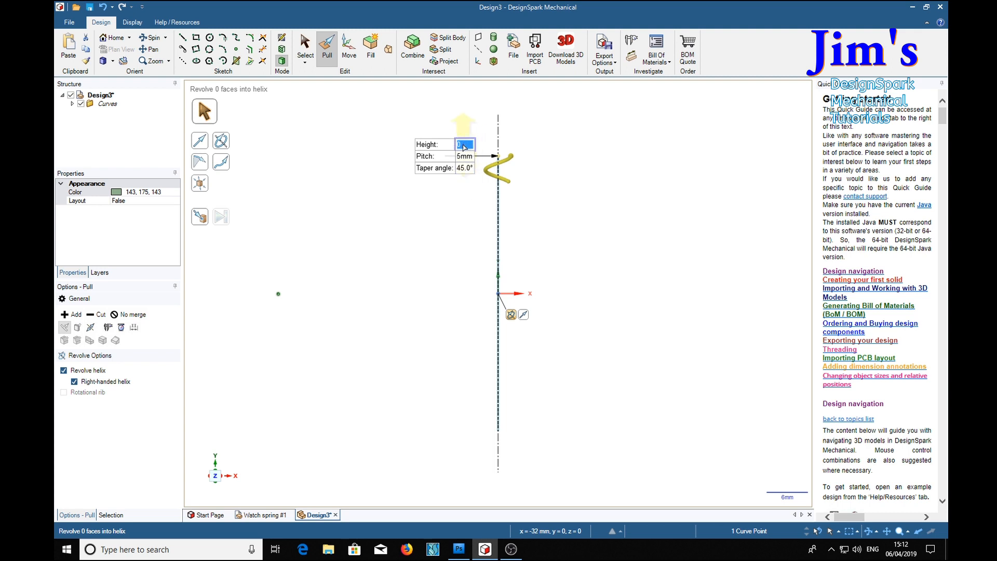
pyautogui.moveTo(465, 146)
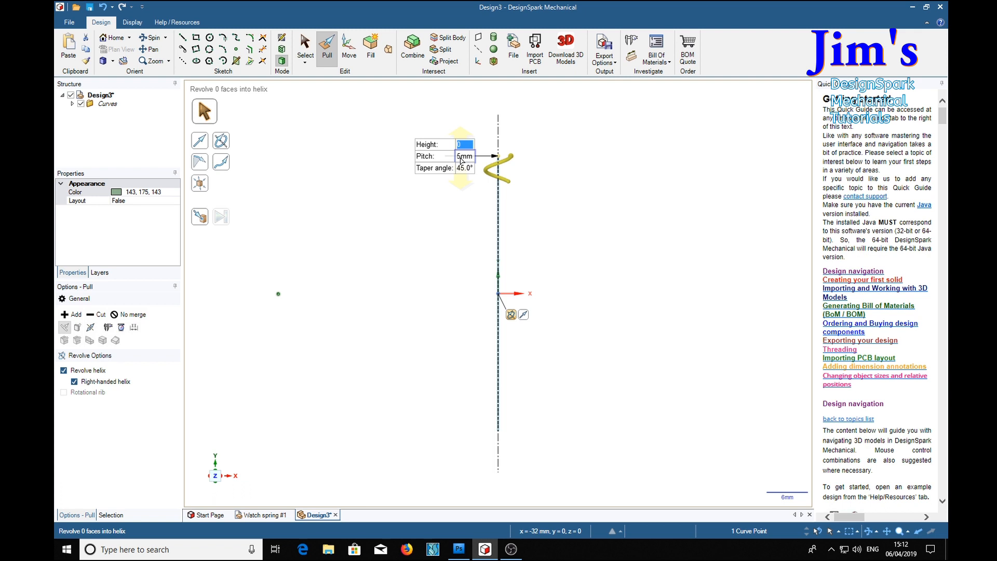
pyautogui.click(466, 168)
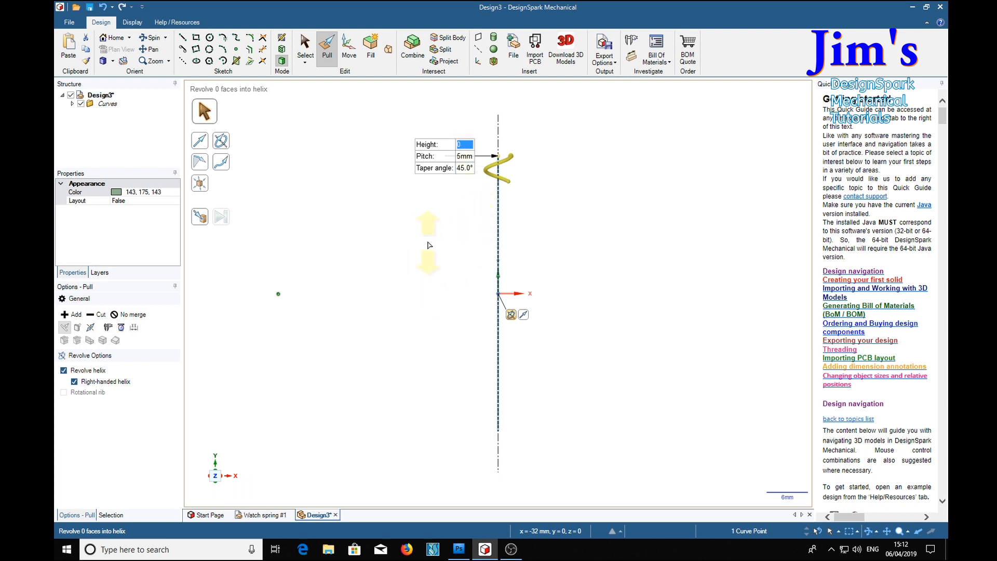
pyautogui.write('2')
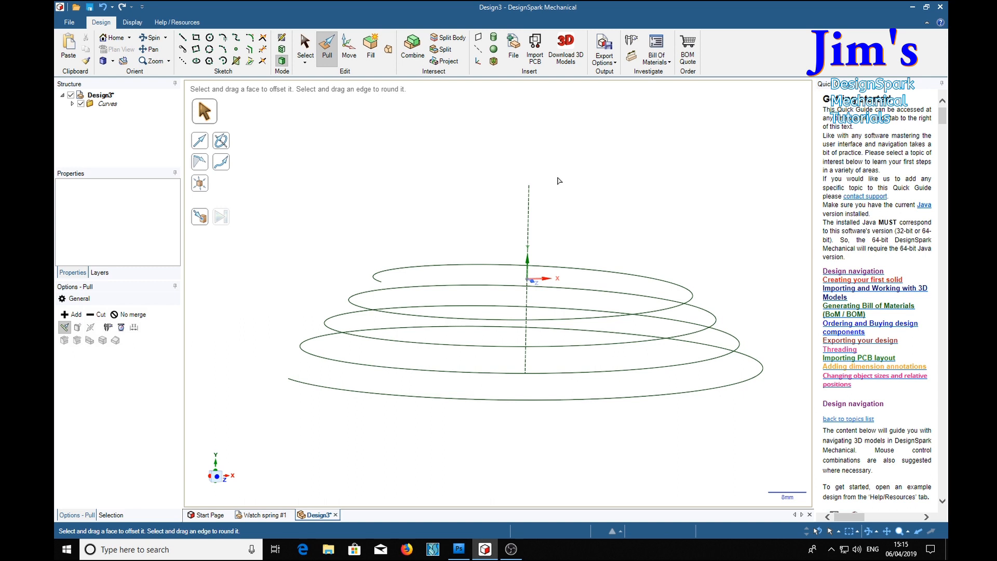
pyautogui.moveTo(651, 230)
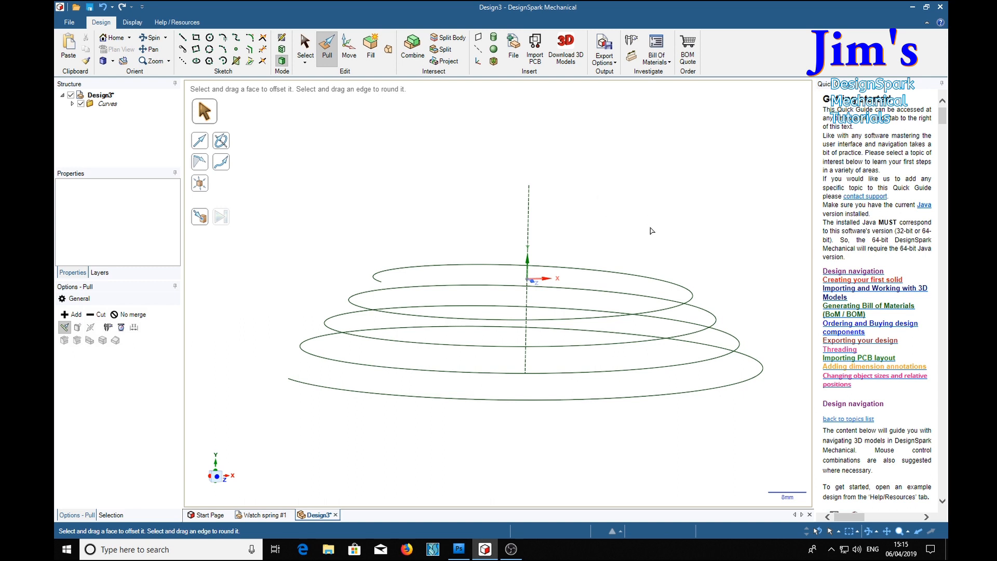
pyautogui.moveTo(598, 229)
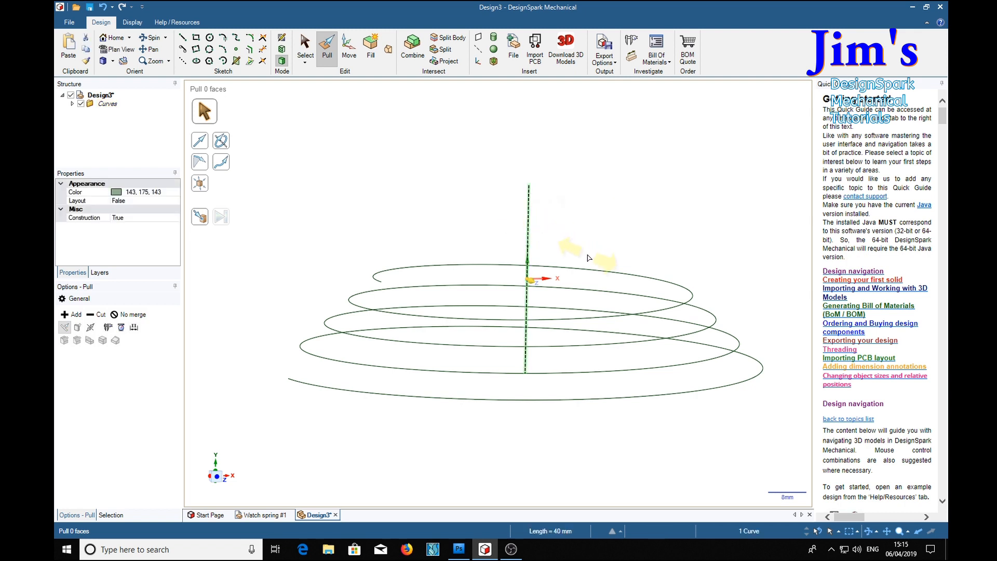
pyautogui.moveTo(570, 264)
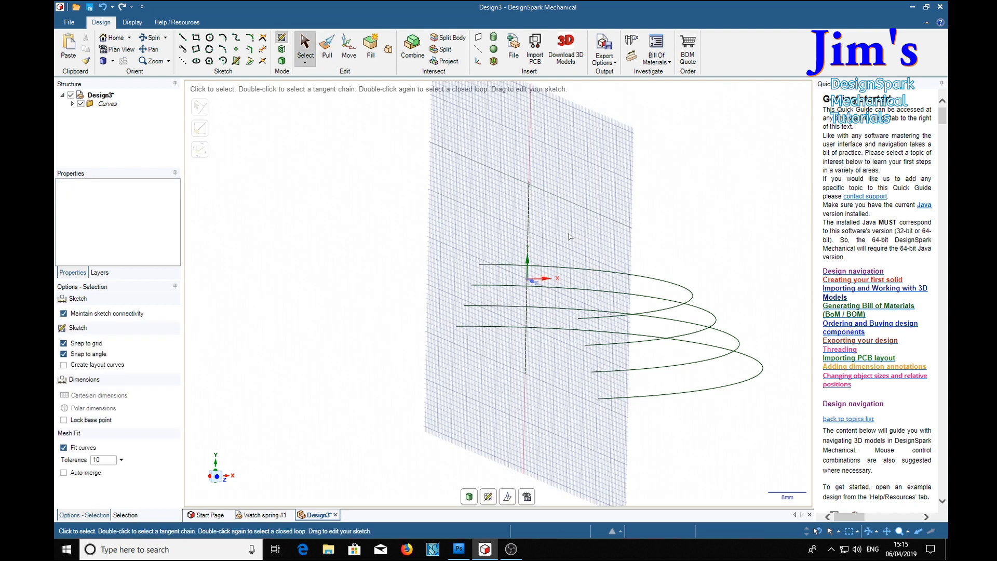
# - Move the sketch plane to a horizontal position above the helix's top end
pyautogui.click(348, 45)
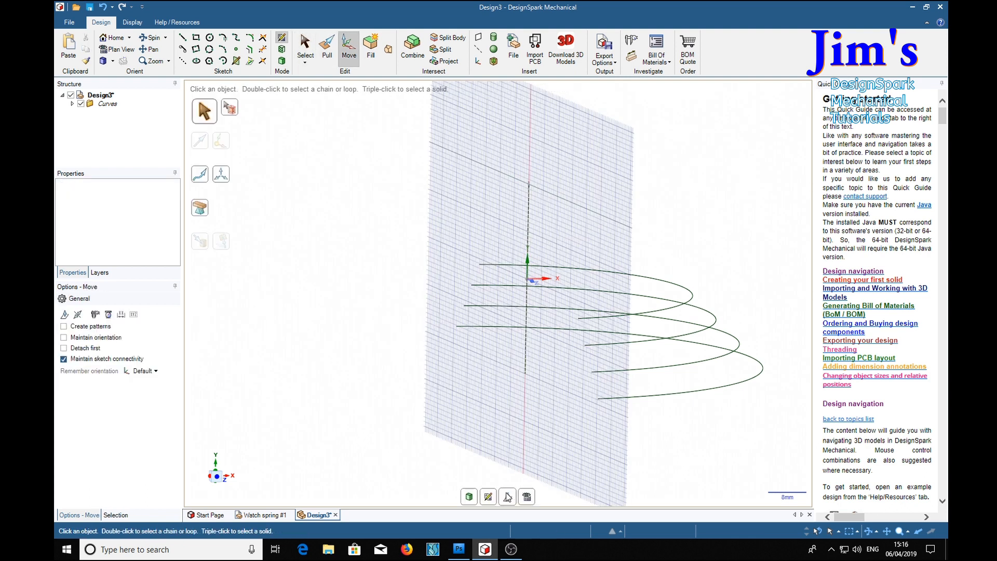
pyautogui.click(507, 496)
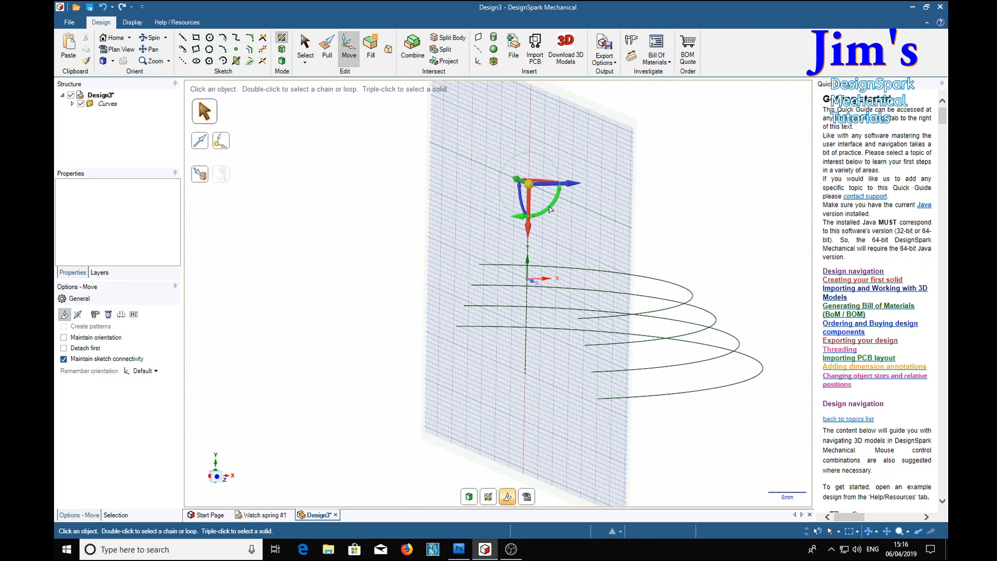
pyautogui.moveTo(540, 203); pyautogui.dragTo(572, 213)
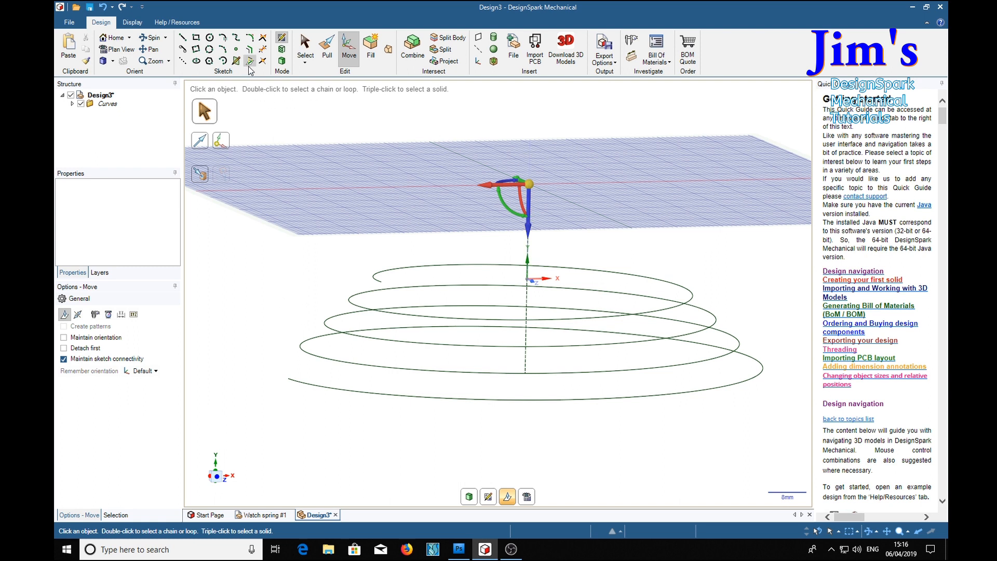
# - Project the tapered helix onto the sketch plane as a flat spiral
pyautogui.click(250, 60)
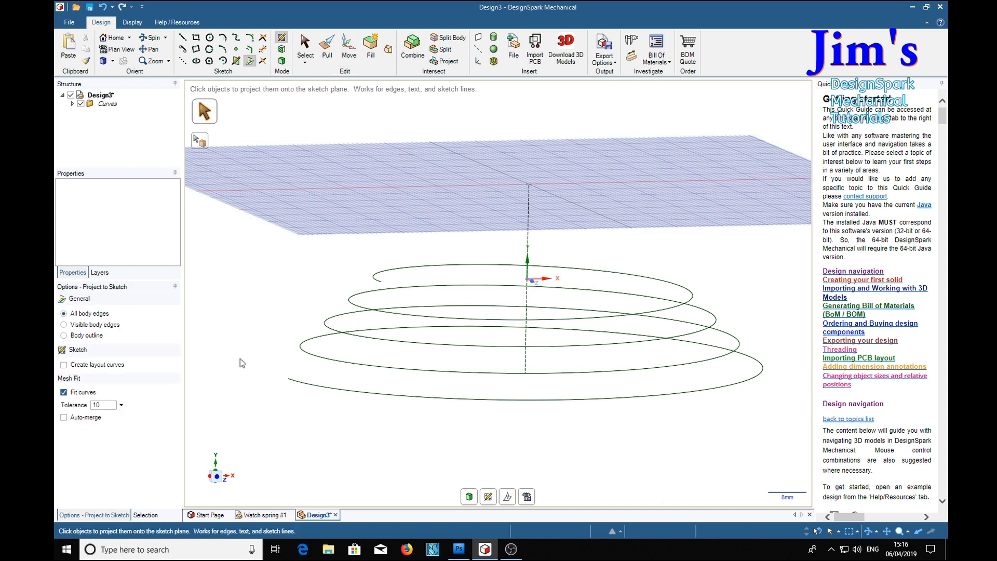
pyautogui.click(445, 404)
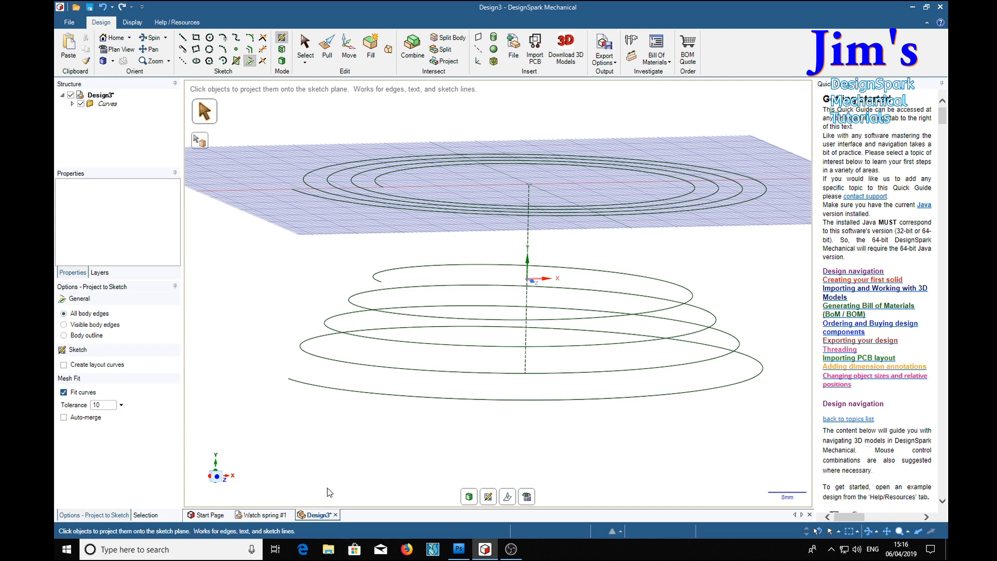
pyautogui.moveTo(335, 464)
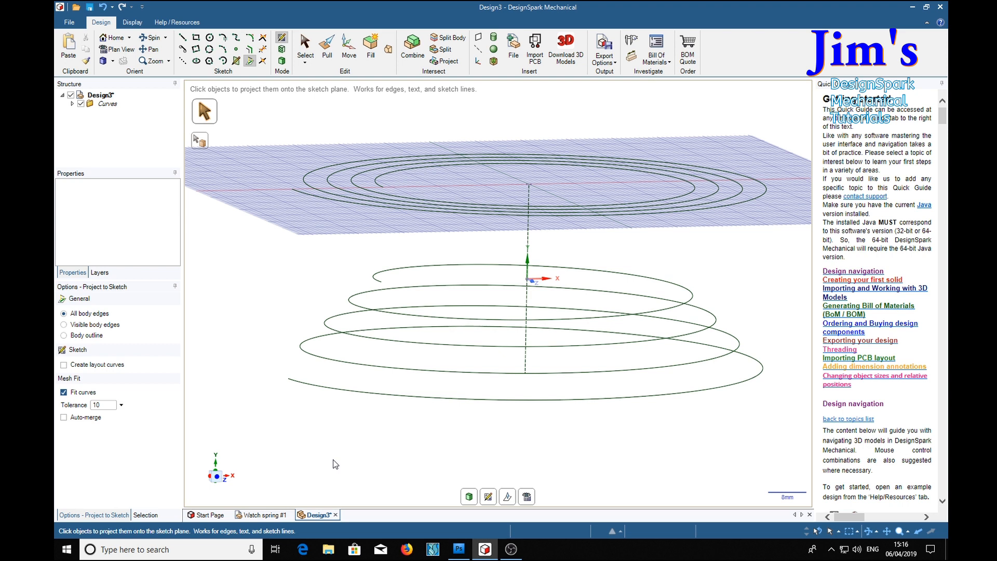
# - Exit the sketch and delete the Helix and construction line from the Curves group
pyautogui.click(326, 45)
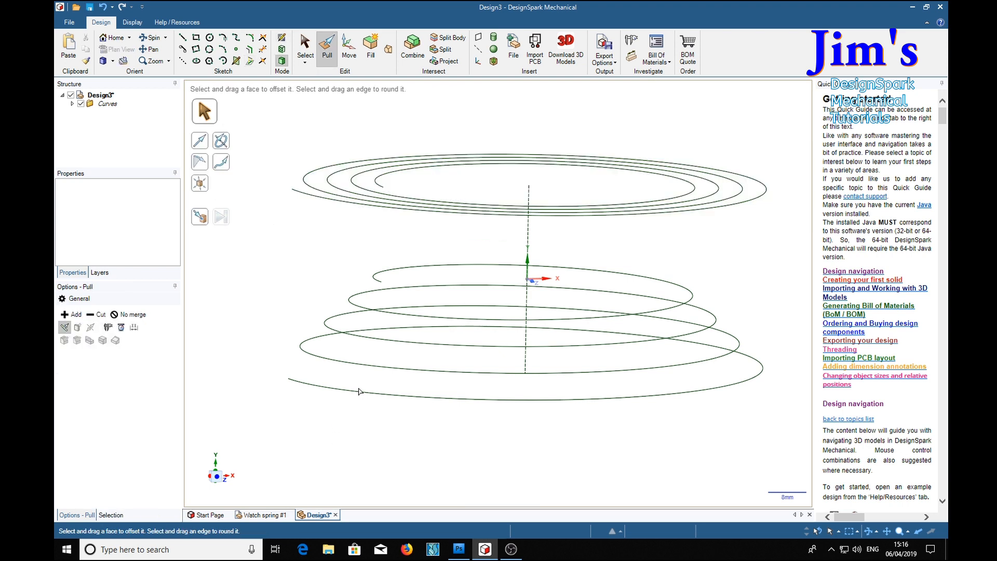
pyautogui.moveTo(659, 247)
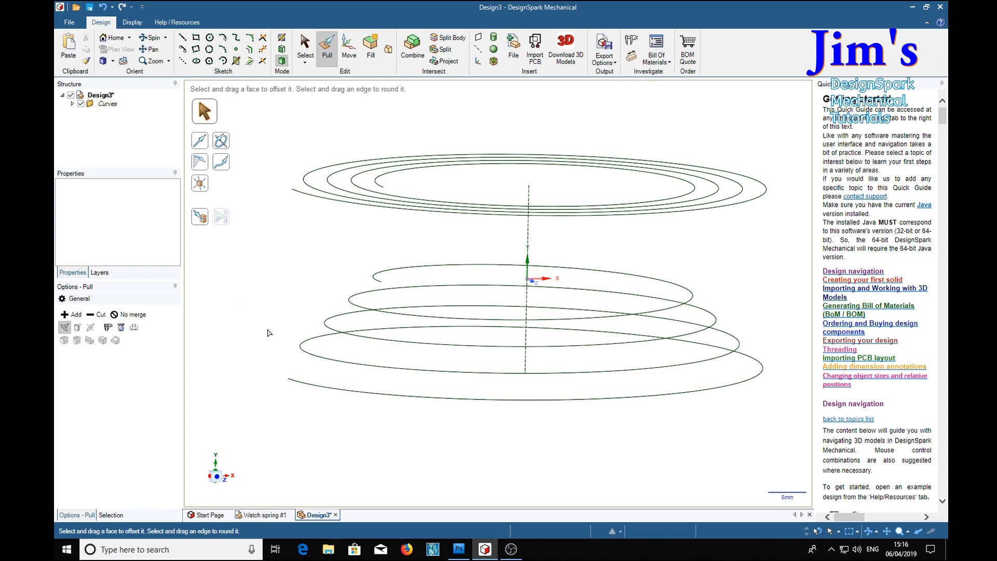
pyautogui.click(72, 103)
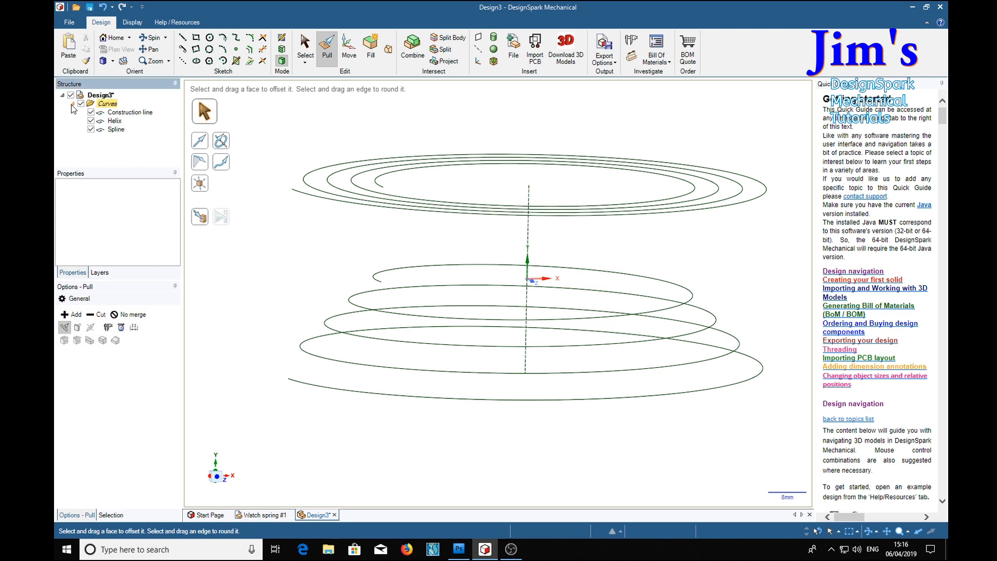
pyautogui.click(115, 130)
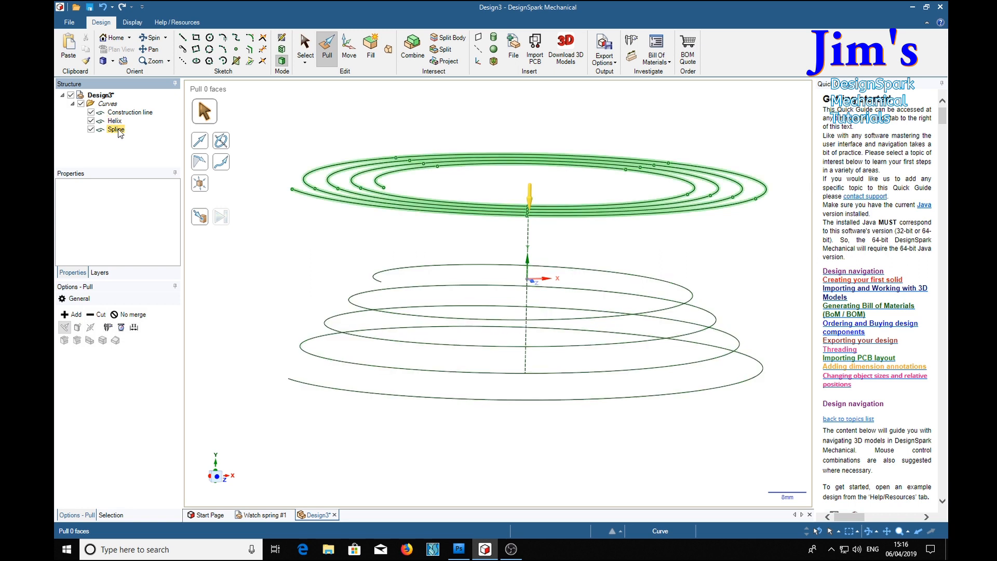
pyautogui.click(115, 121)
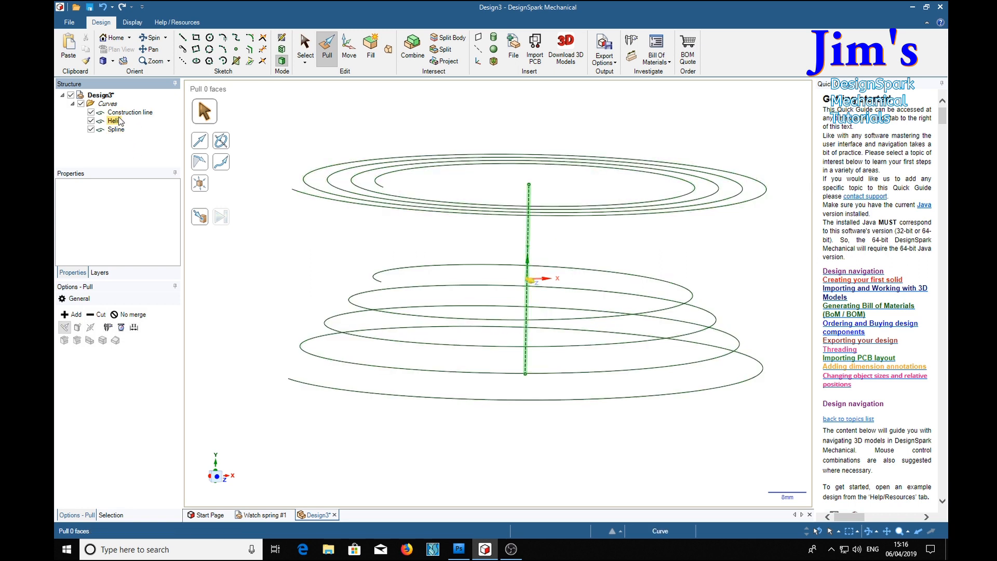
pyautogui.rightClick(115, 121)
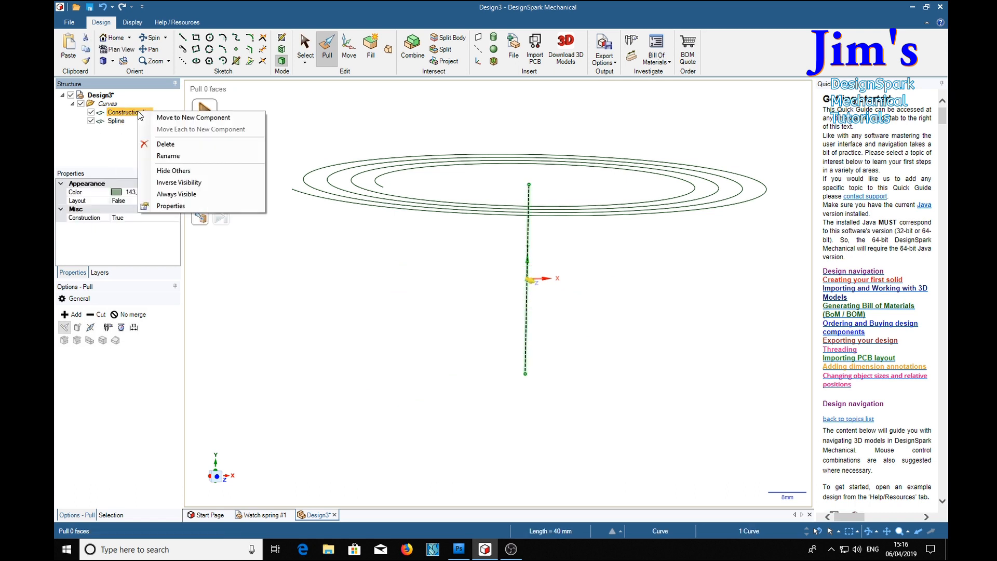
pyautogui.moveTo(134, 137)
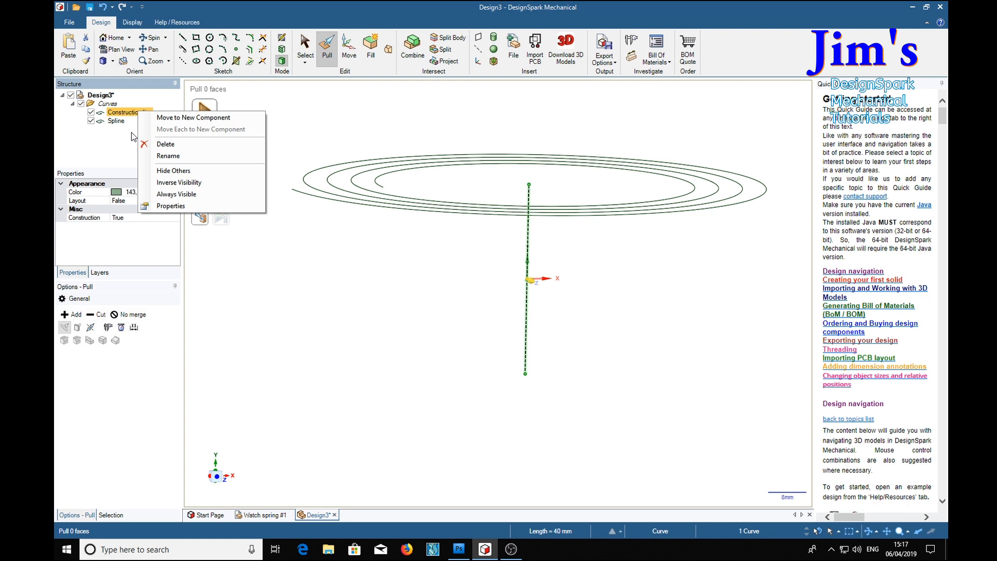
pyautogui.click(167, 145)
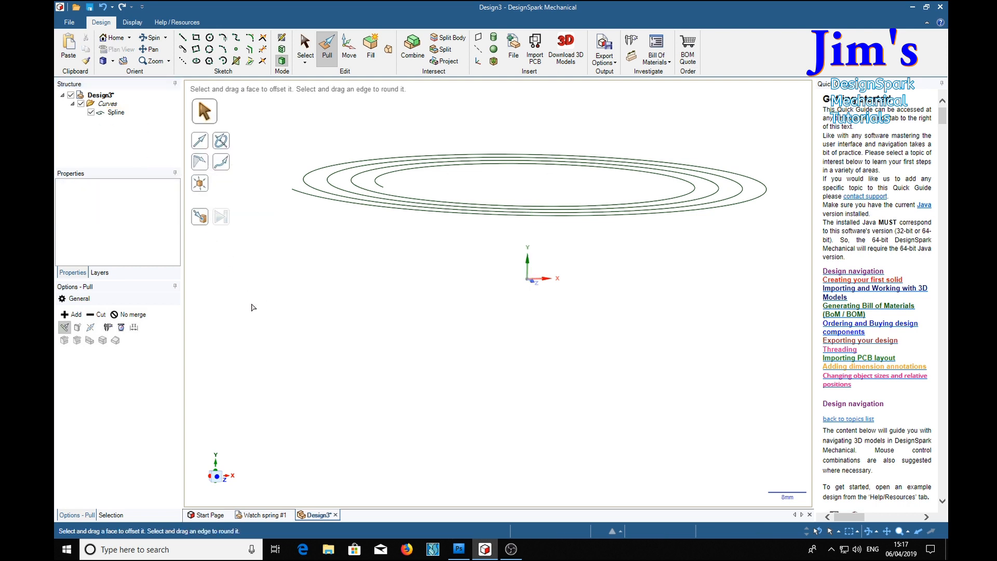
# - Create a sketch plane at the spiral's outer end point and view it face-on
pyautogui.click(305, 43)
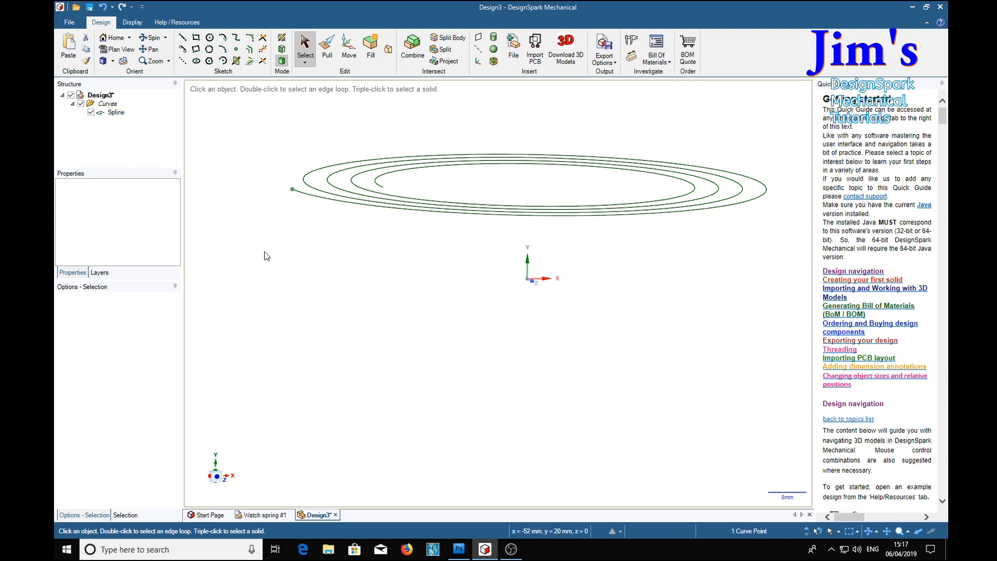
pyautogui.moveTo(250, 323)
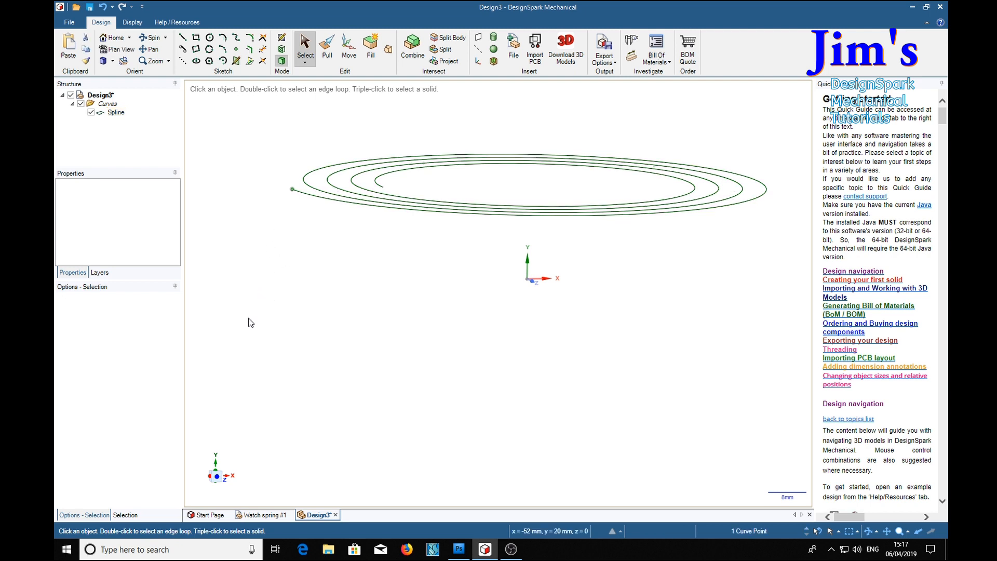
pyautogui.moveTo(242, 326)
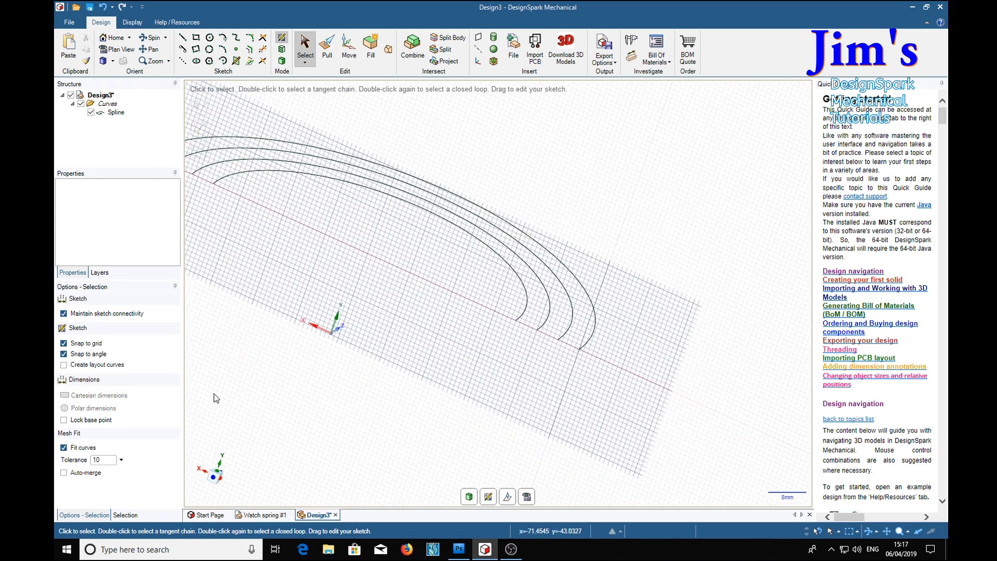
pyautogui.click(577, 352)
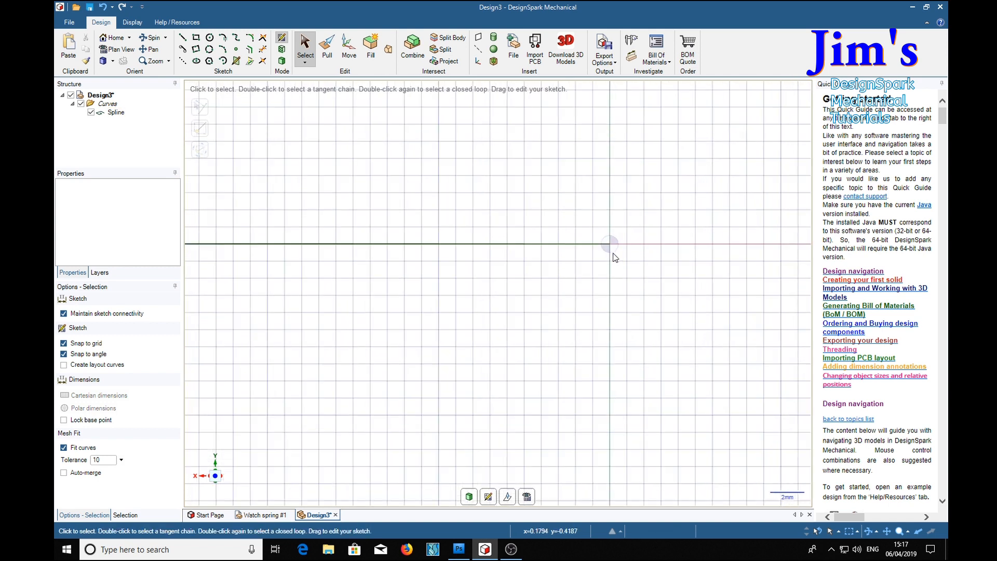
pyautogui.moveTo(417, 233)
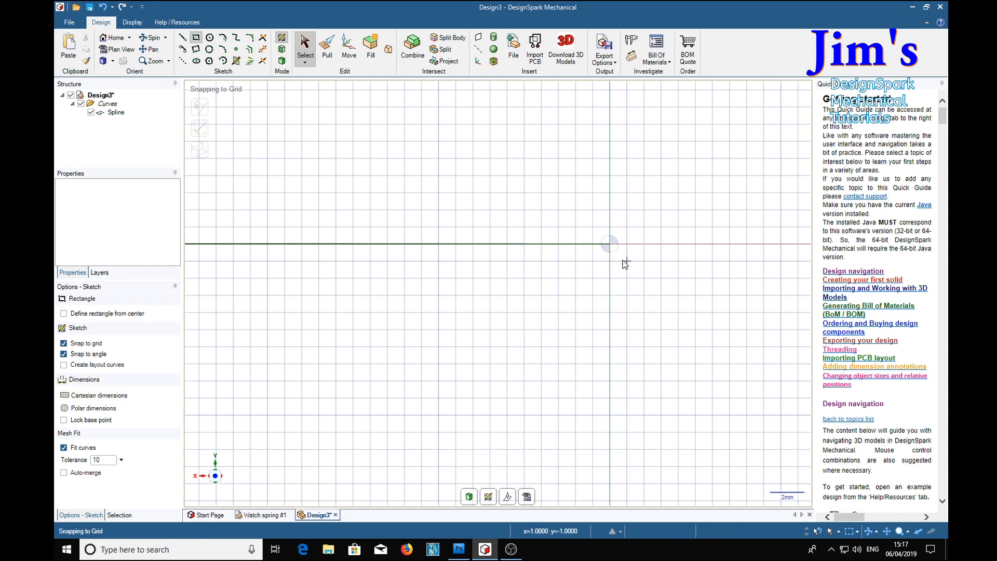
# - Draw a 1 mm x 5 mm rectangle at the spline end and select the resulting surface
pyautogui.moveTo(609, 243); pyautogui.dragTo(624, 141)
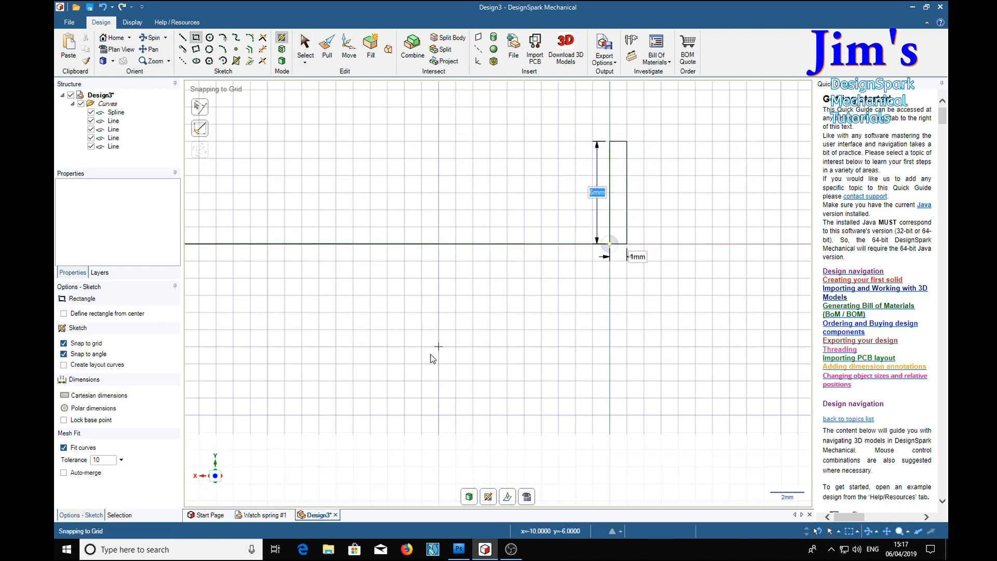
pyautogui.click(326, 48)
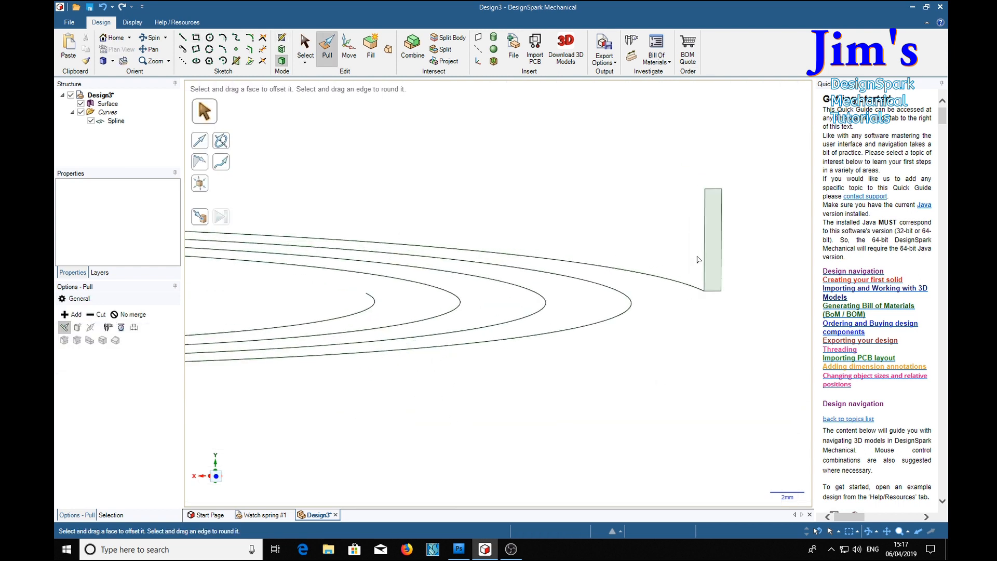
pyautogui.click(712, 239)
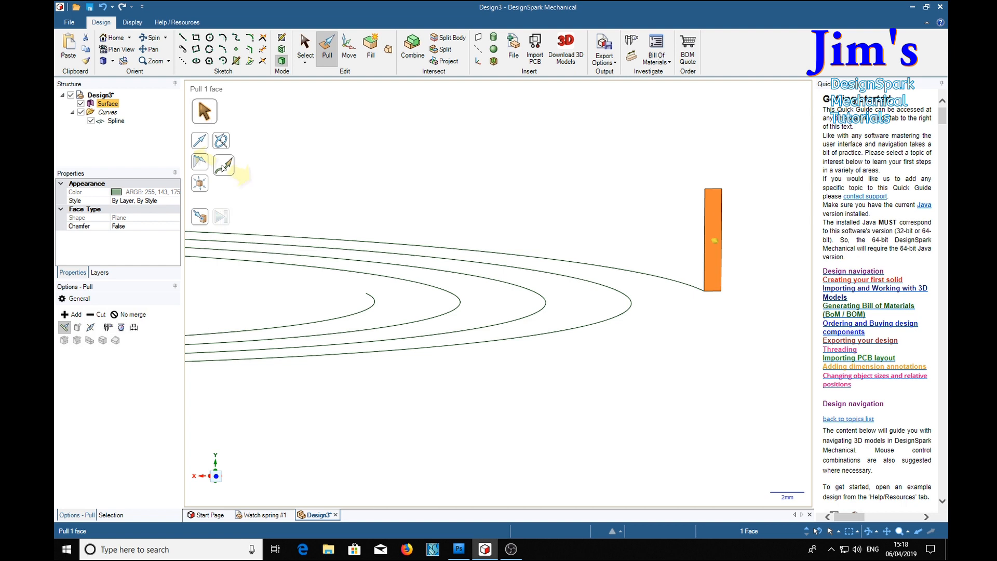
# - Sweep the rectangular face along the spiral Spline into a solid coil
pyautogui.click(223, 165)
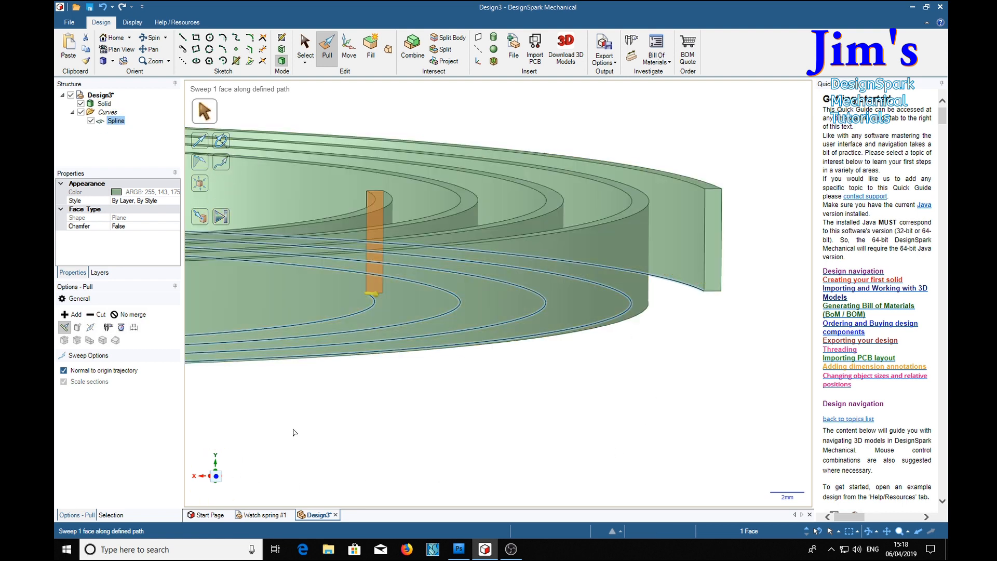
pyautogui.scroll(-3)
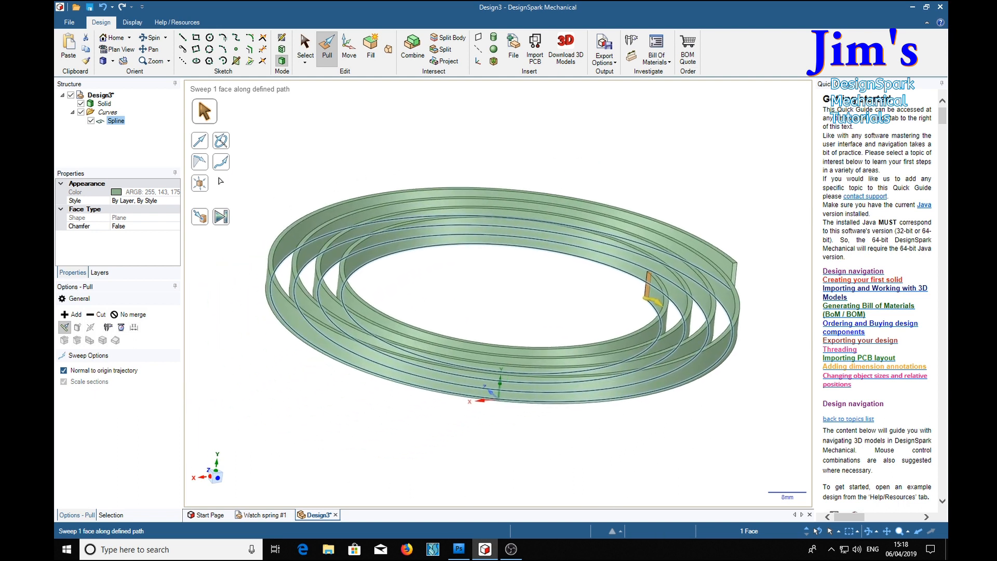
pyautogui.click(108, 112)
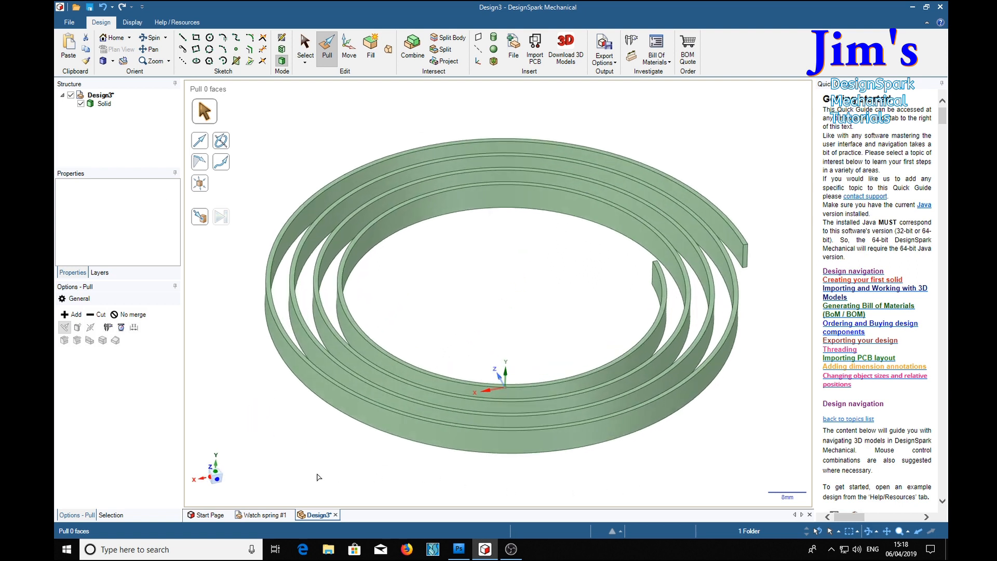
pyautogui.moveTo(288, 470)
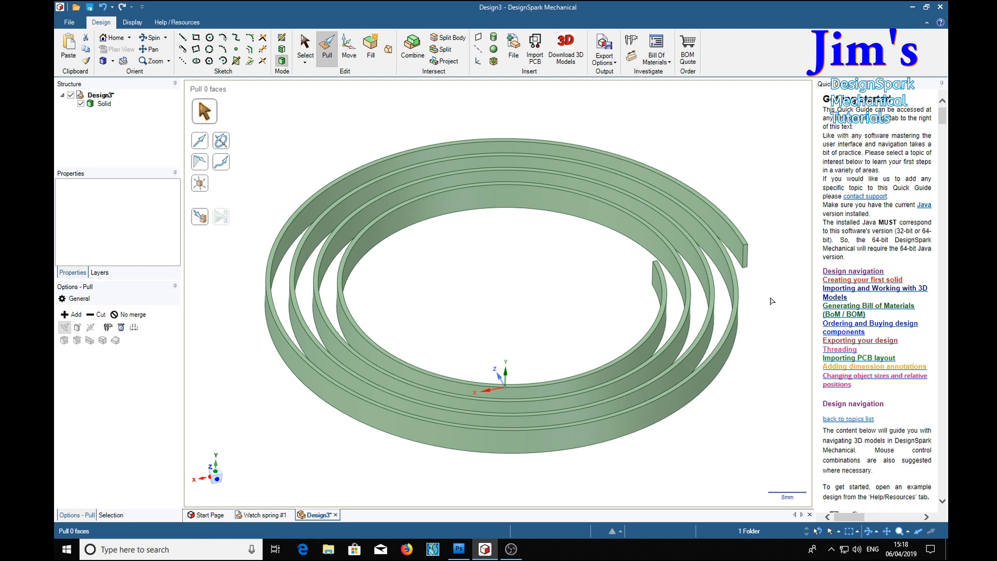
pyautogui.moveTo(771, 383)
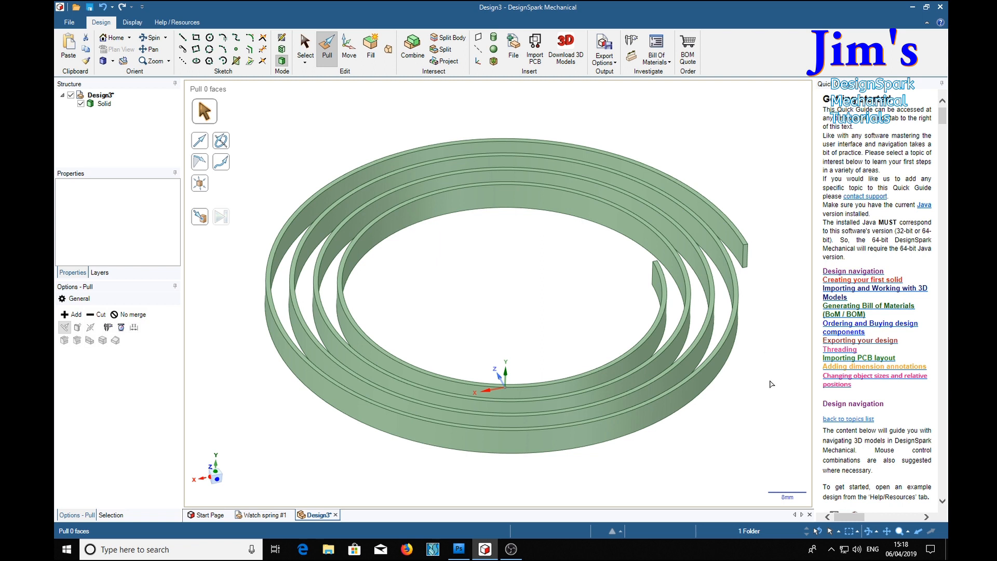